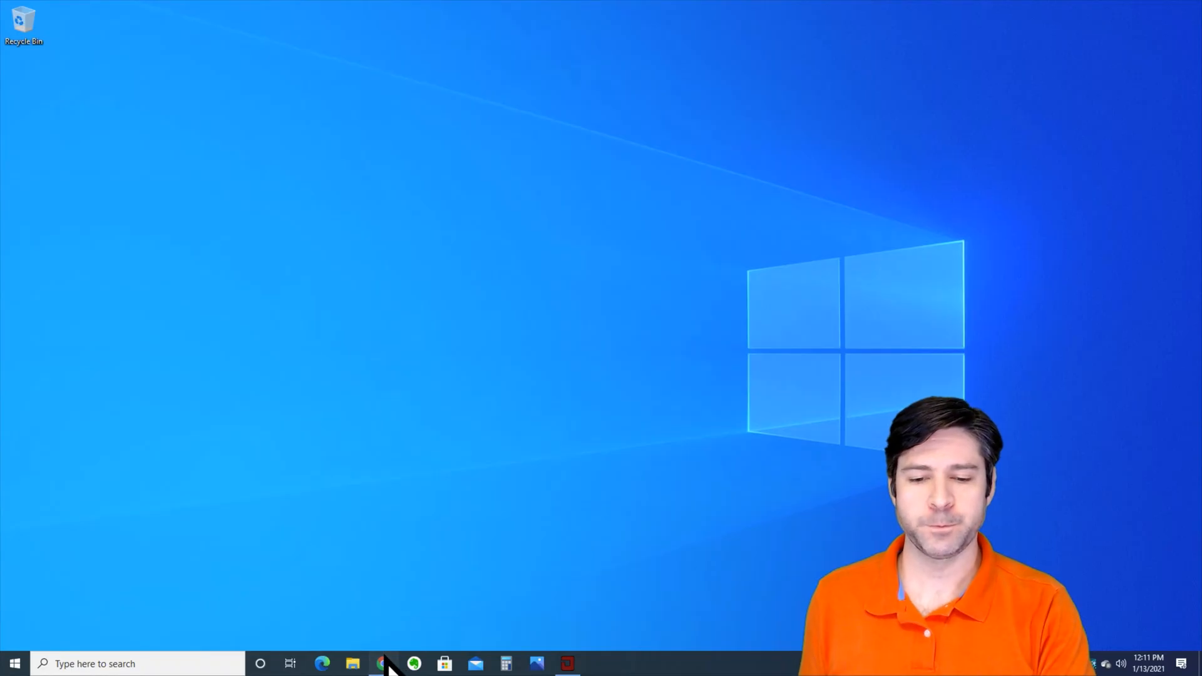
# Step: Launch OCCT V7.2.4 from its taskbar icon
pyautogui.click(383, 664)
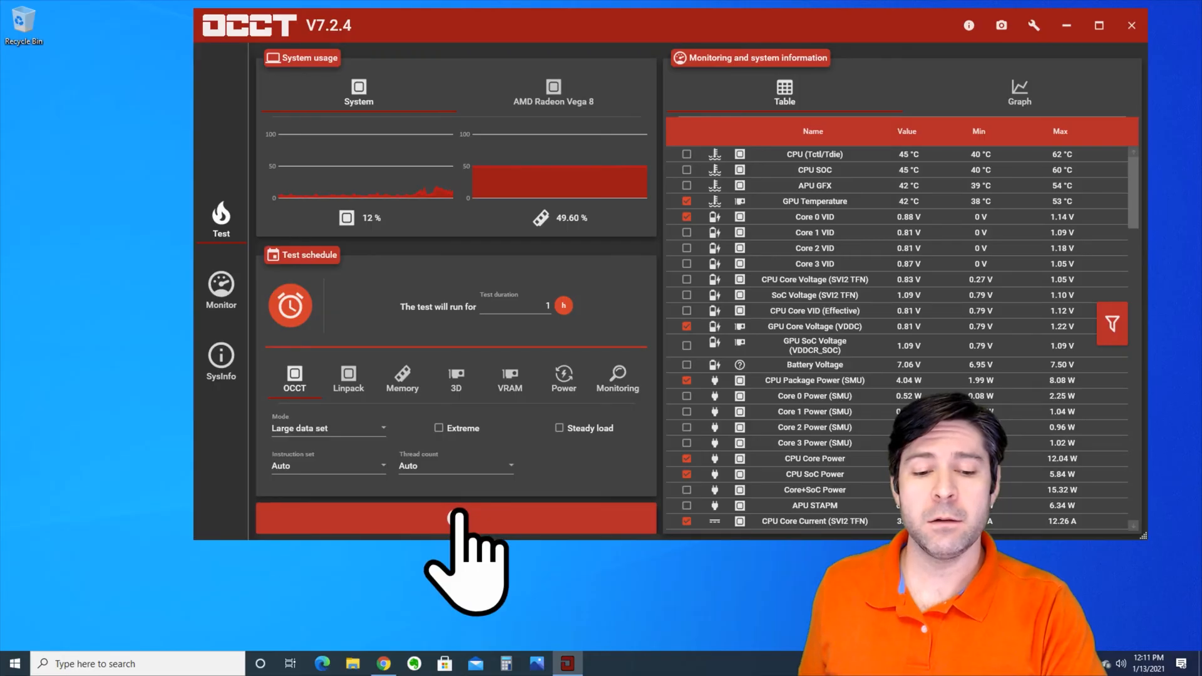
# Step: Start OCCT's one-hour CPU stress test, driving CPU usage to 100%
pyautogui.click(455, 518)
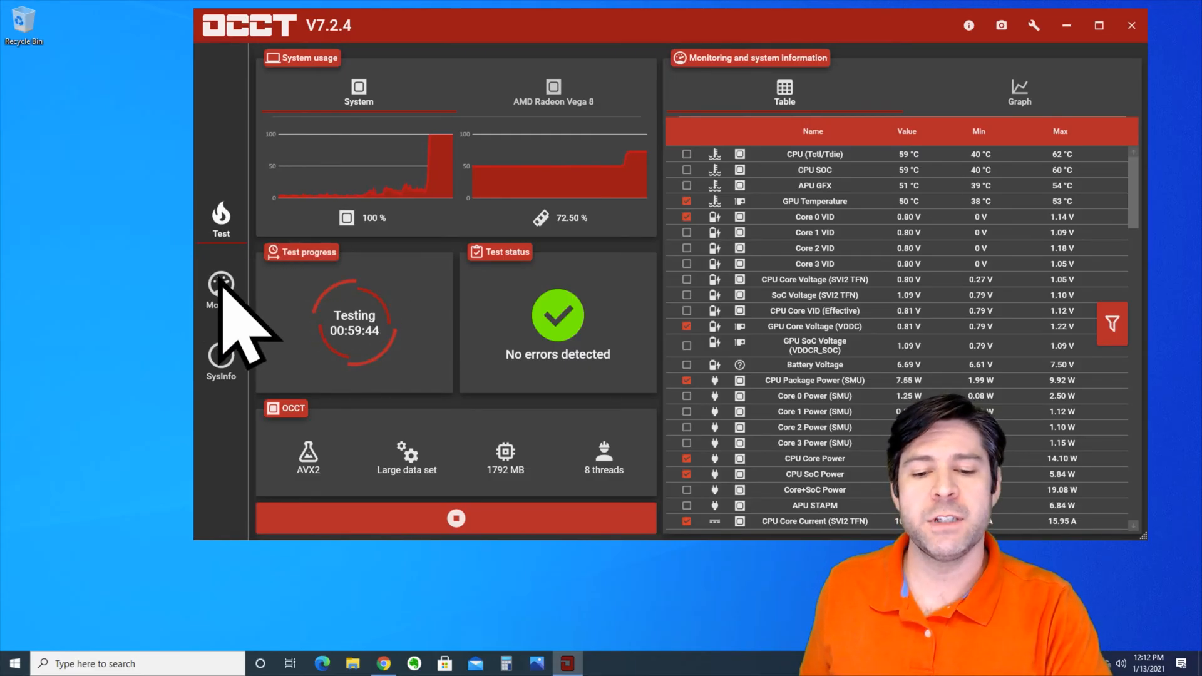
# Step: Switch to OCCT's Monitor section to graph CPU and GPU temperatures
pyautogui.click(221, 290)
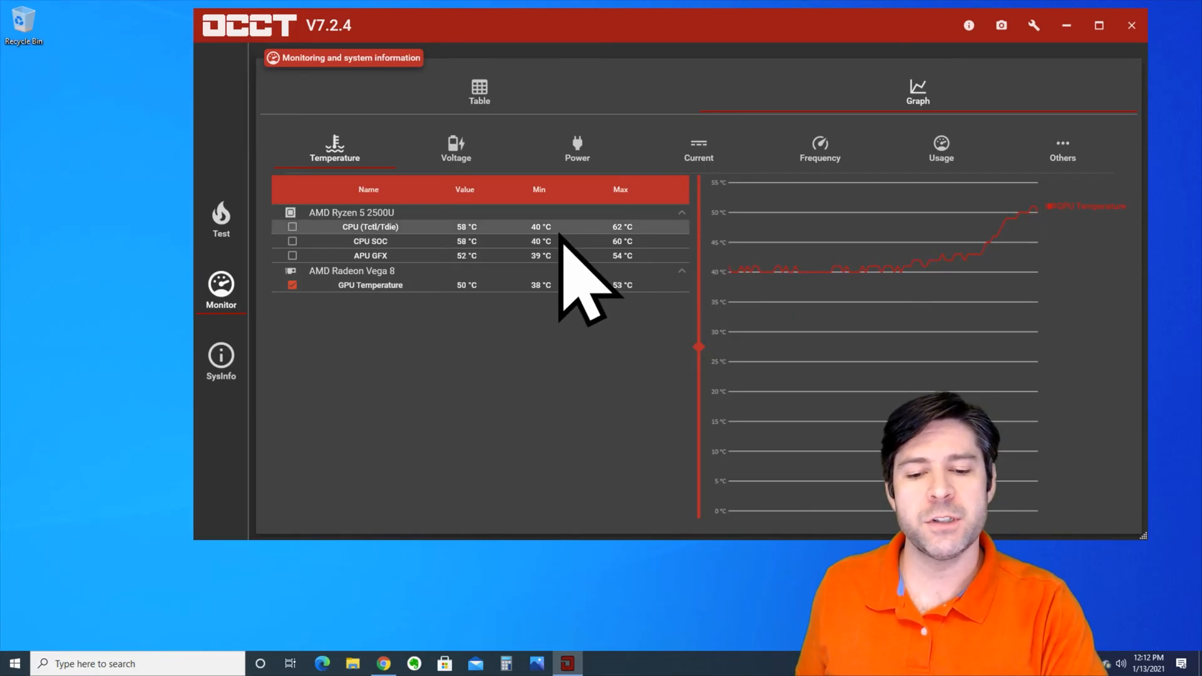
pyautogui.moveTo(544, 284)
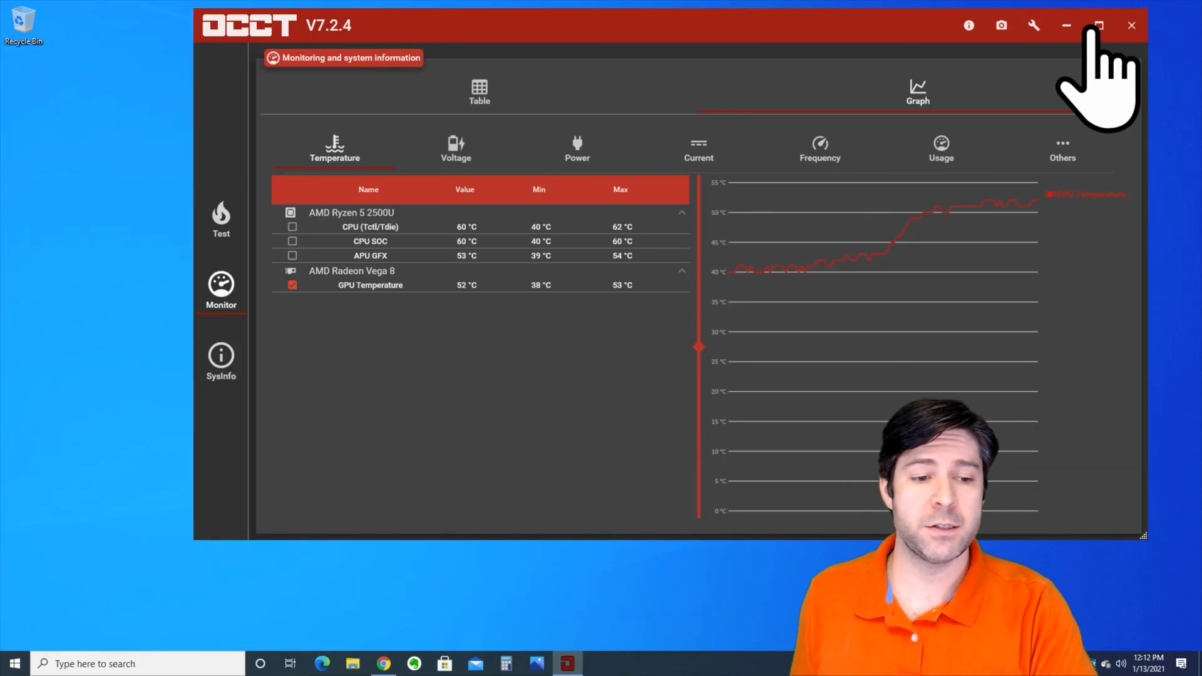
# Step: Minimize the OCCT window to reveal the desktop and low-battery warning
pyautogui.click(1131, 25)
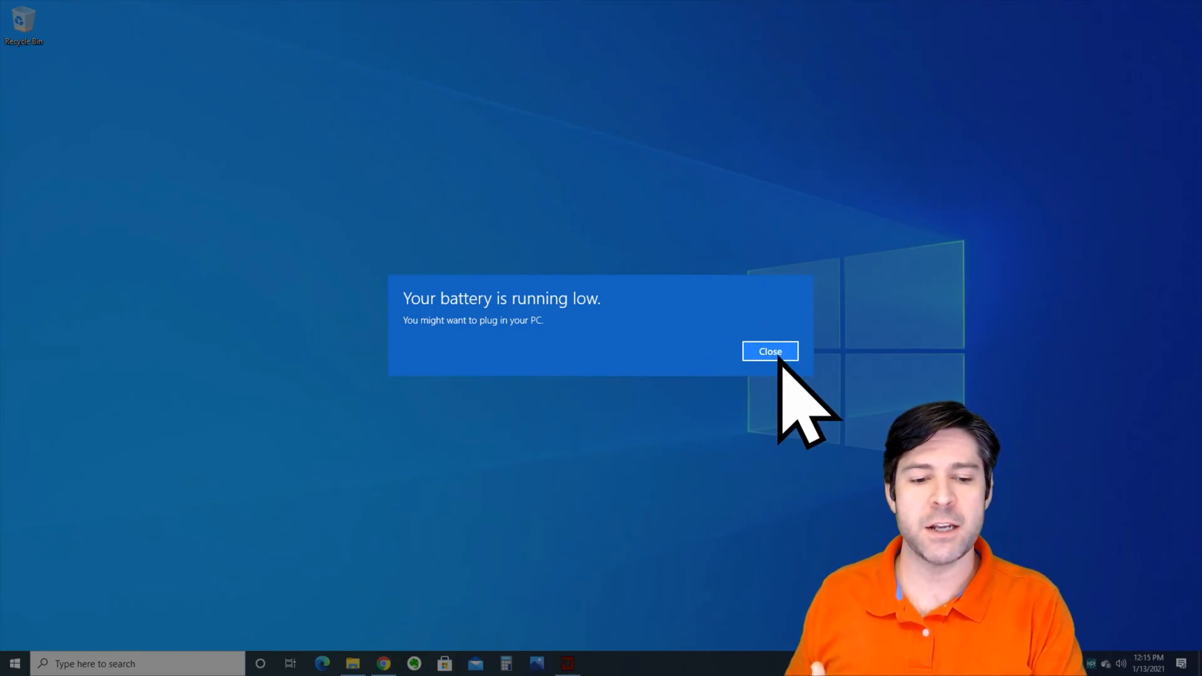
# Step: Close the 'Your battery is running low' notification
pyautogui.click(770, 351)
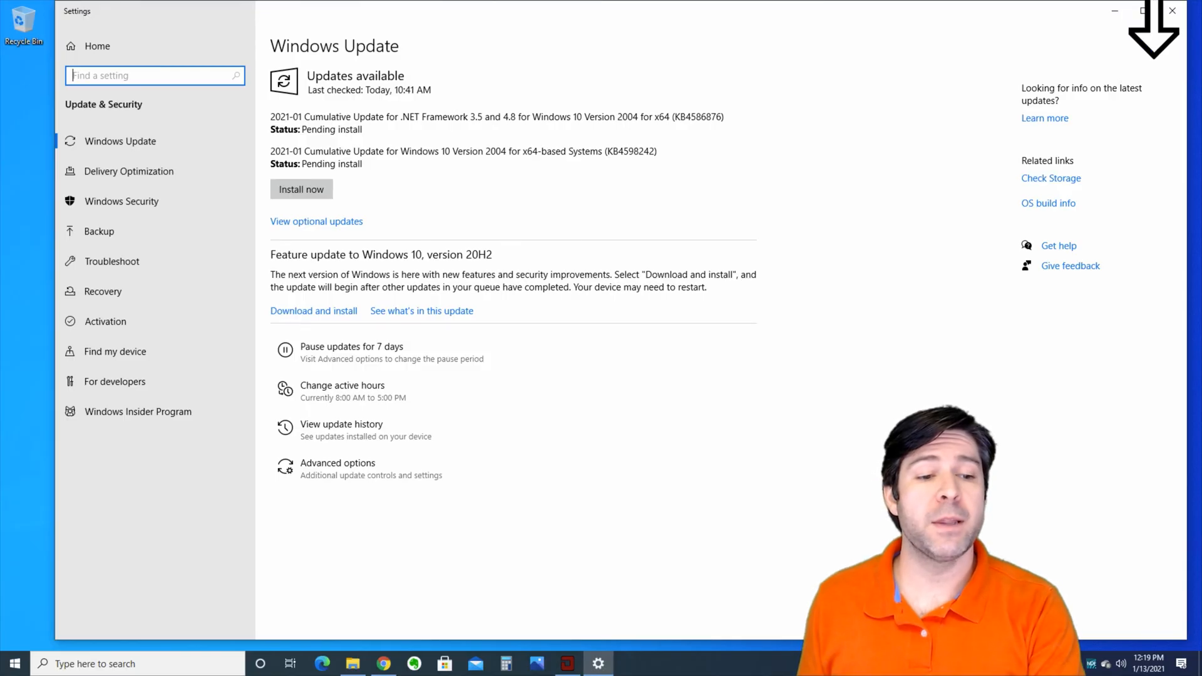
# Step: Close the Windows Update settings window after reviewing the pending updates
pyautogui.click(1171, 11)
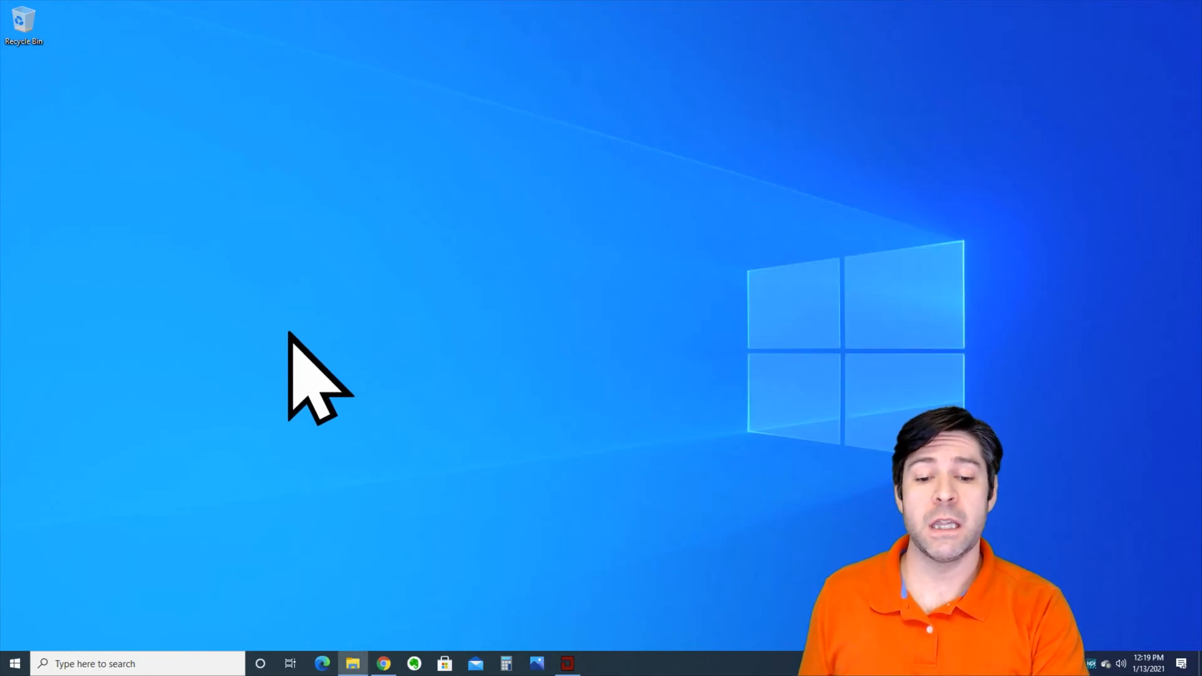
pyautogui.moveTo(295, 407)
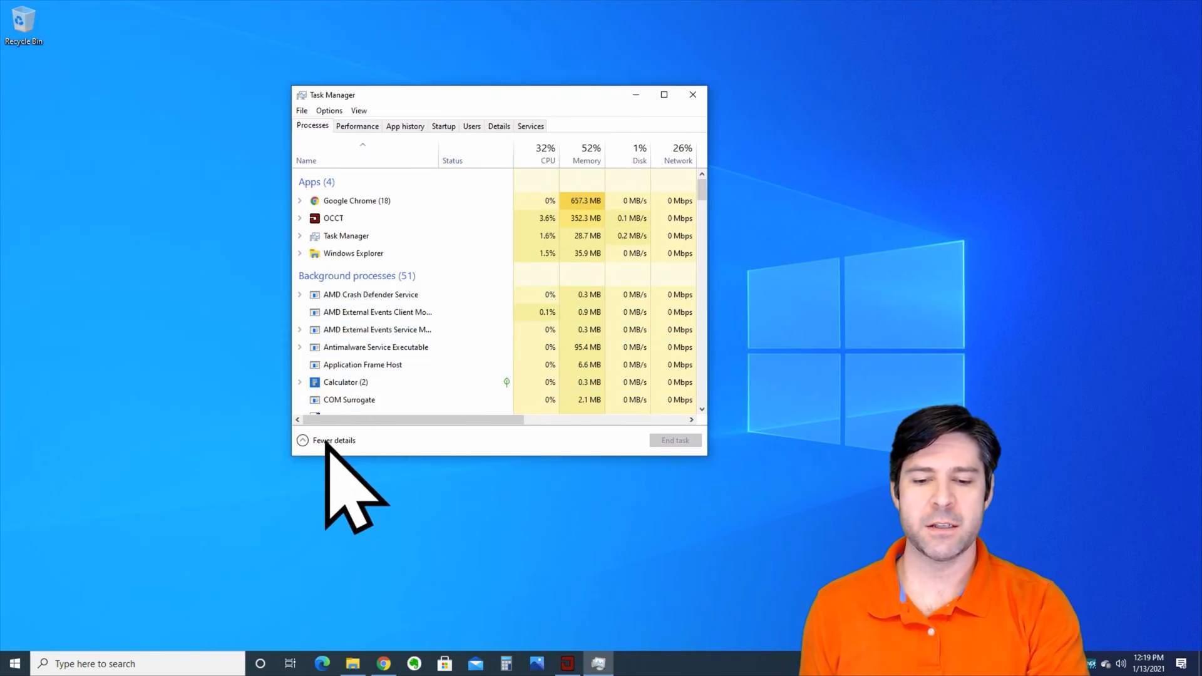
# Step: Toggle Task Manager between fewer and more details to review CPU use, then close it
pyautogui.click(333, 440)
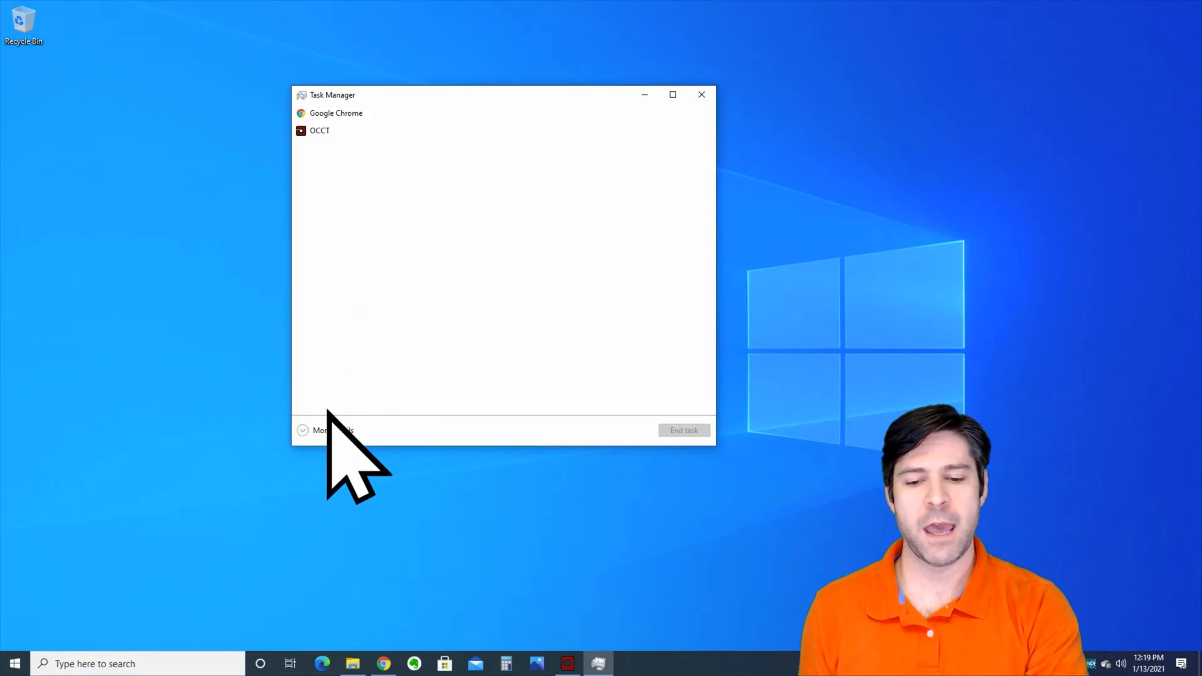
pyautogui.click(326, 430)
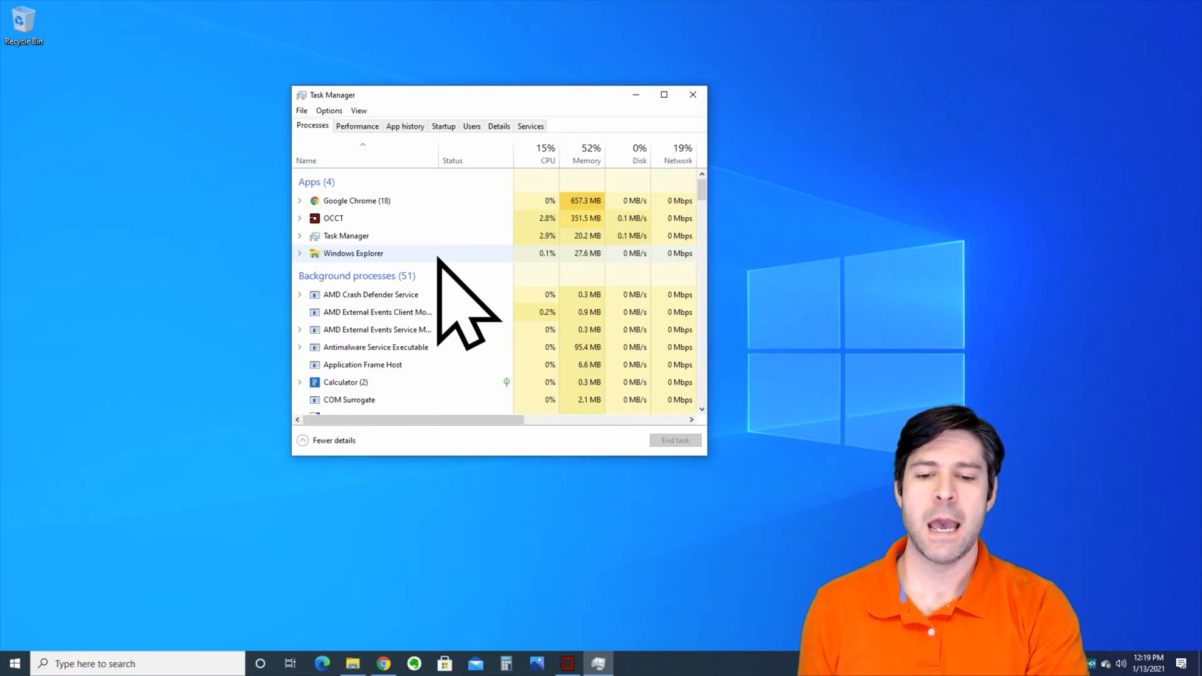
pyautogui.moveTo(579, 246)
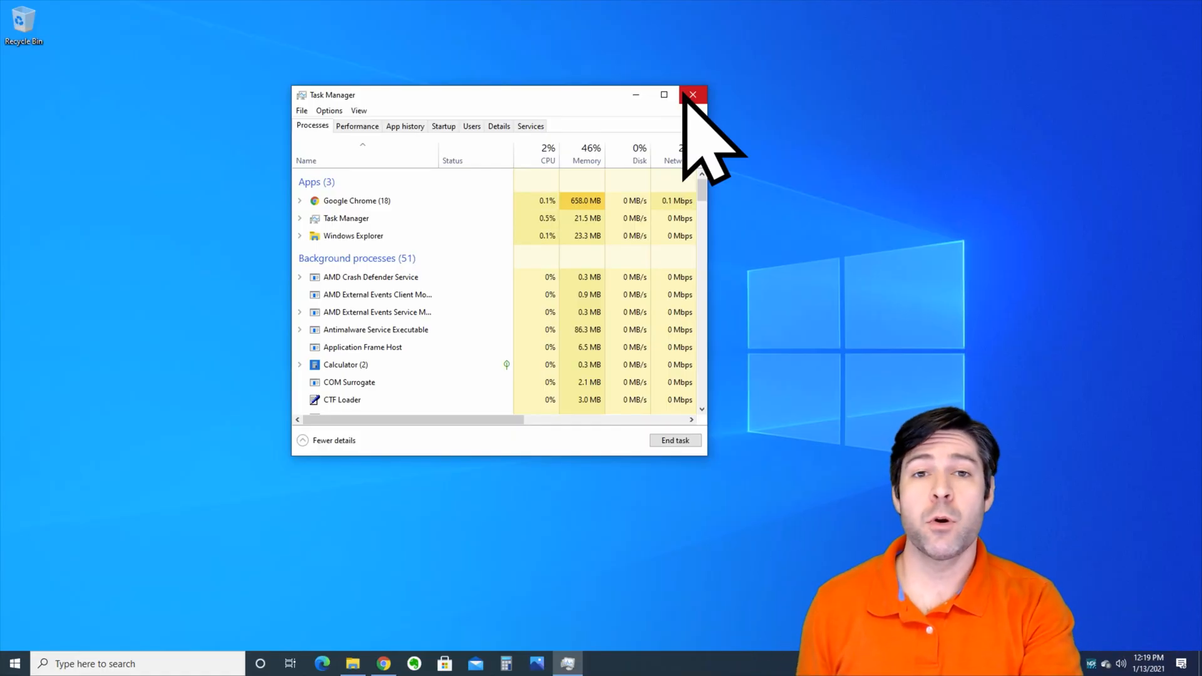
pyautogui.click(692, 94)
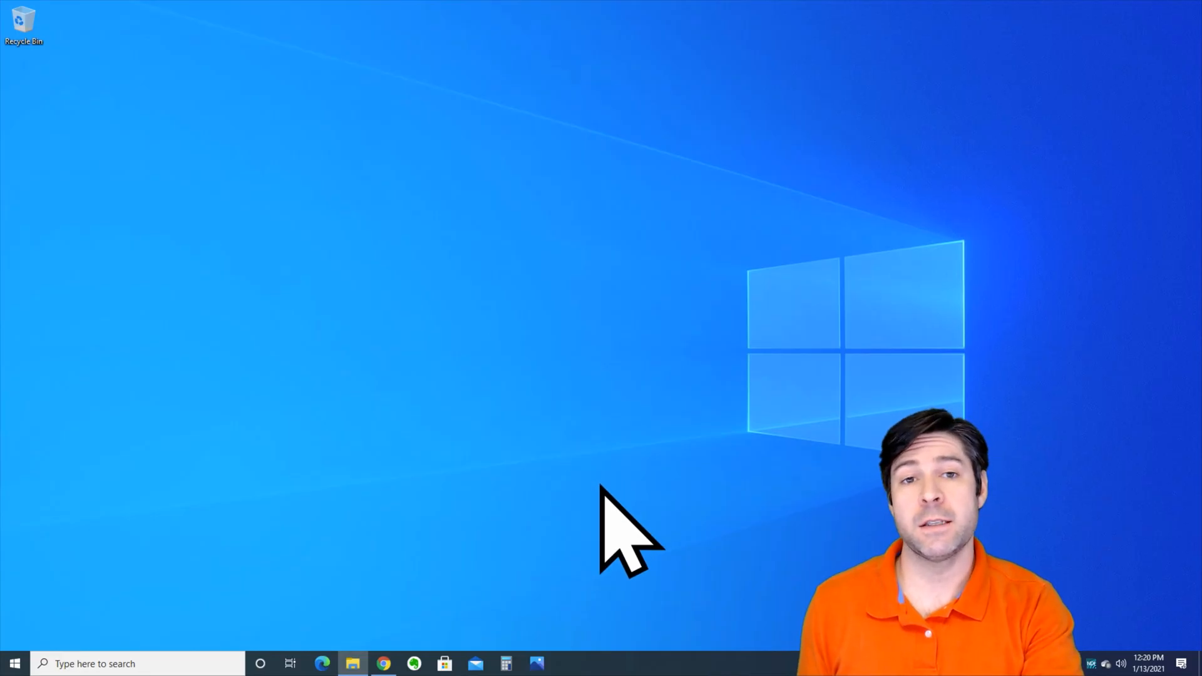
pyautogui.moveTo(652, 445)
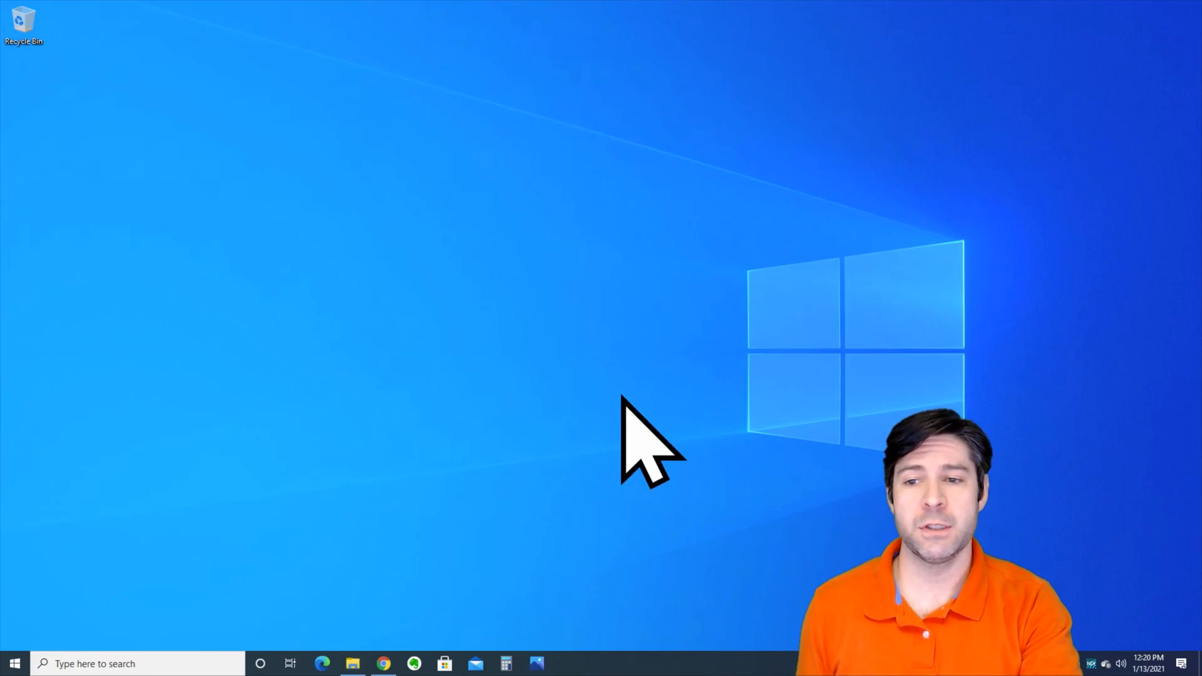